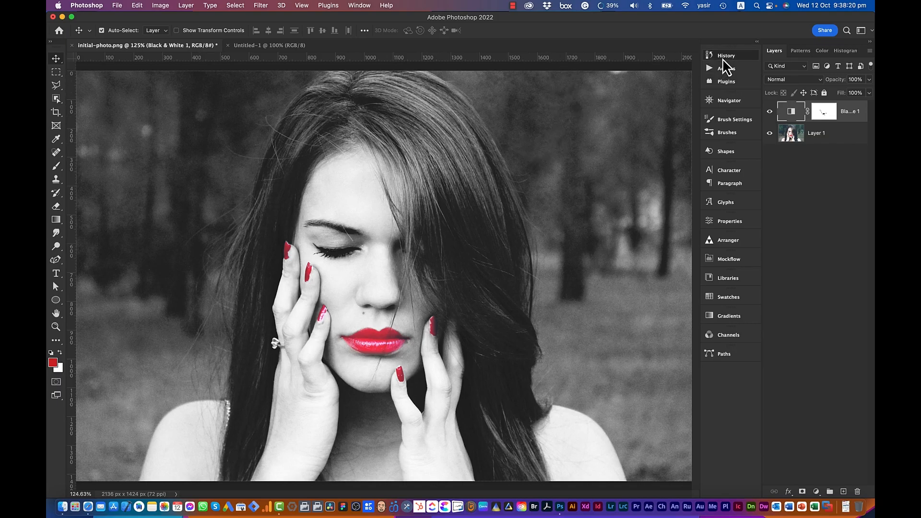
Open the History panel via Window > History, listing Snapshot 1 and four brush steps.
left_click(725, 55)
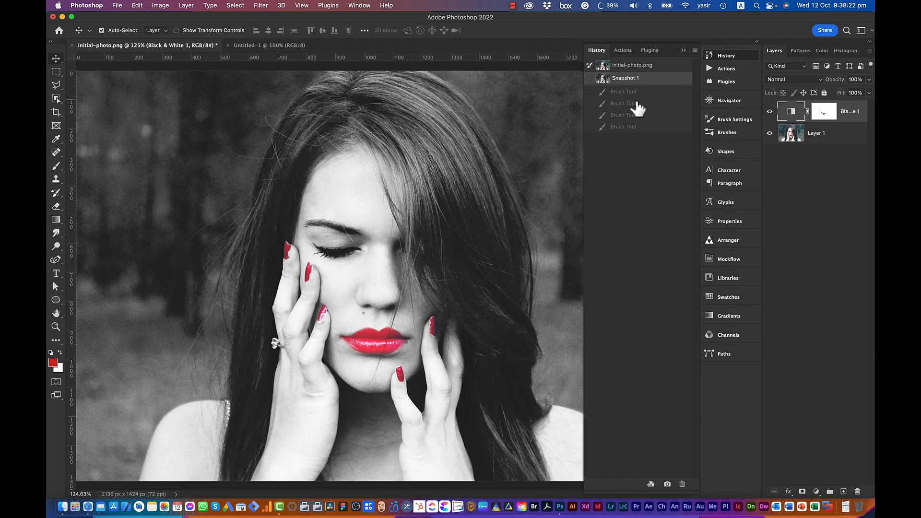
mouse_move(644, 132)
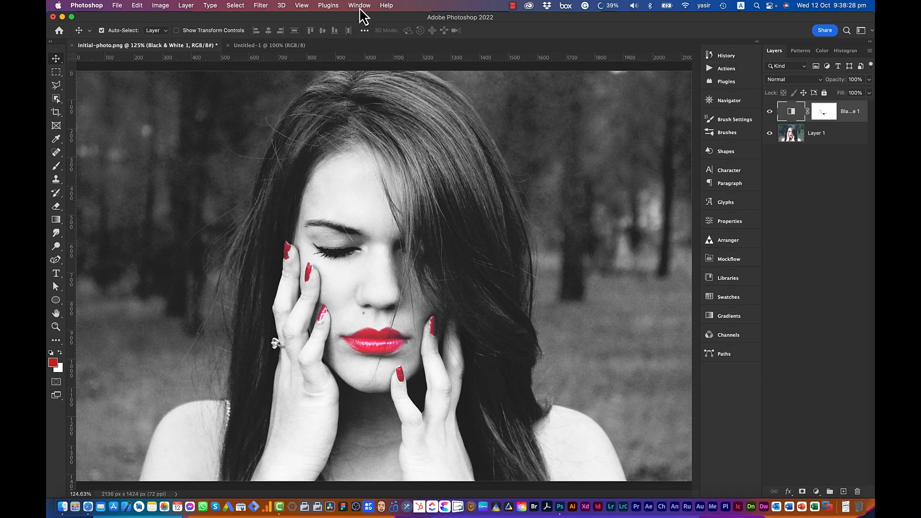
left_click(359, 5)
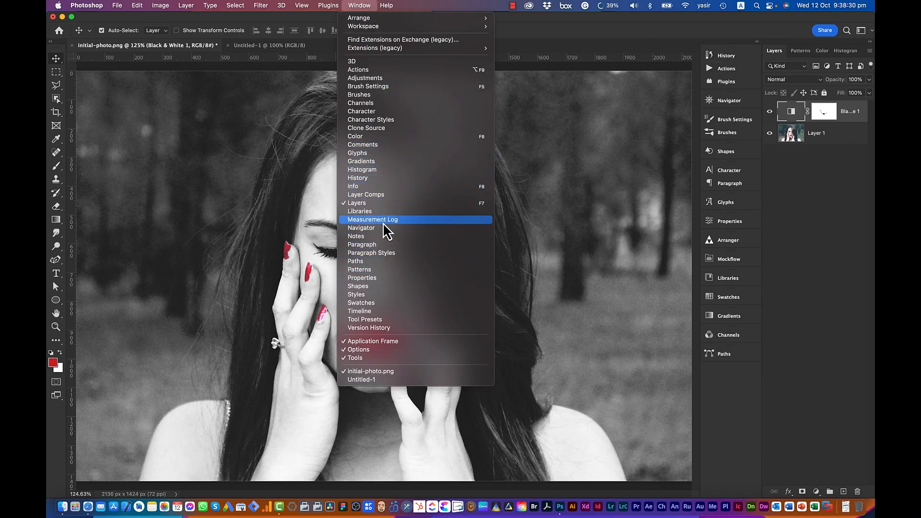
mouse_move(364, 181)
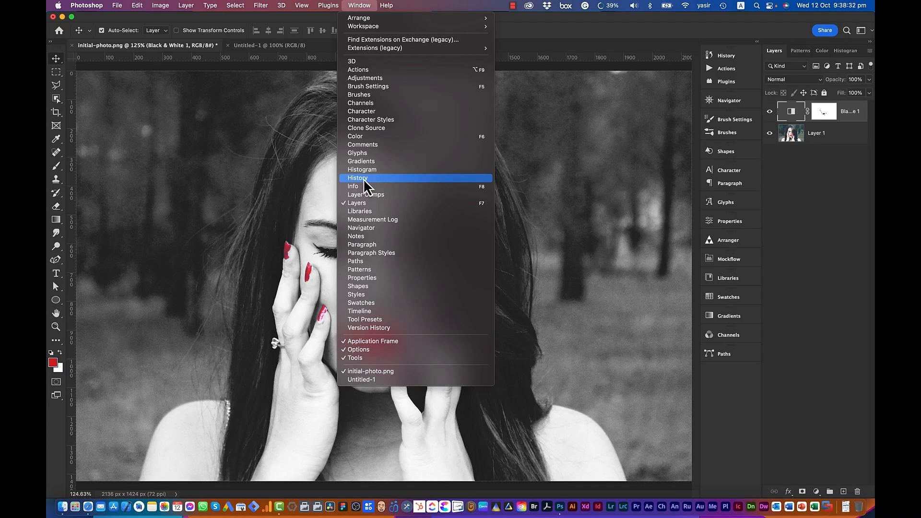
left_click(358, 178)
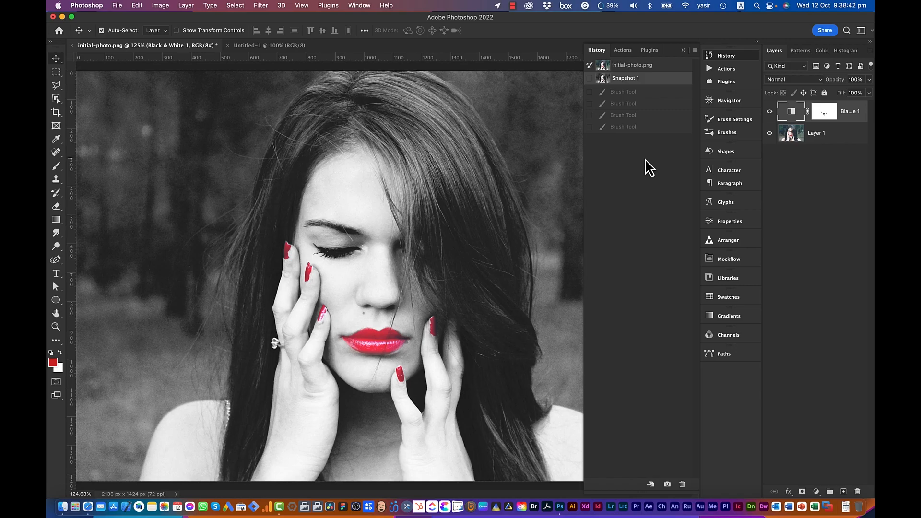
mouse_move(624, 148)
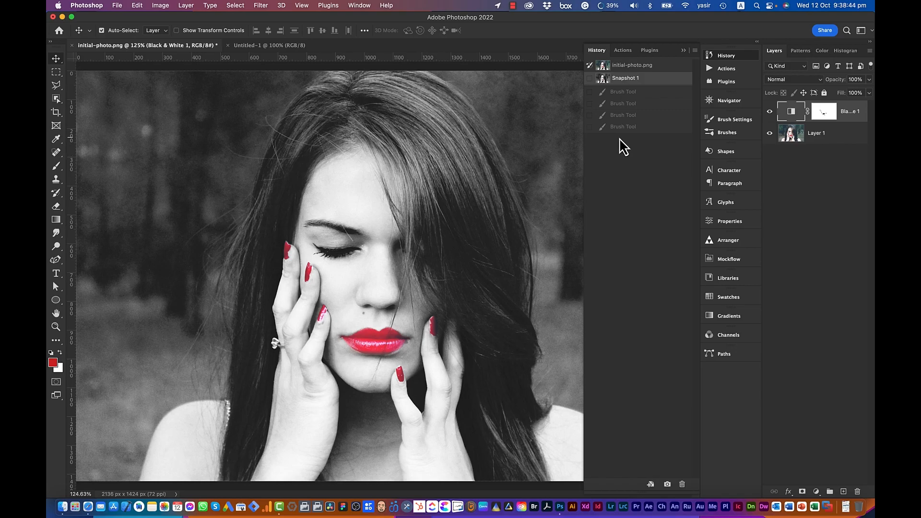
mouse_move(618, 193)
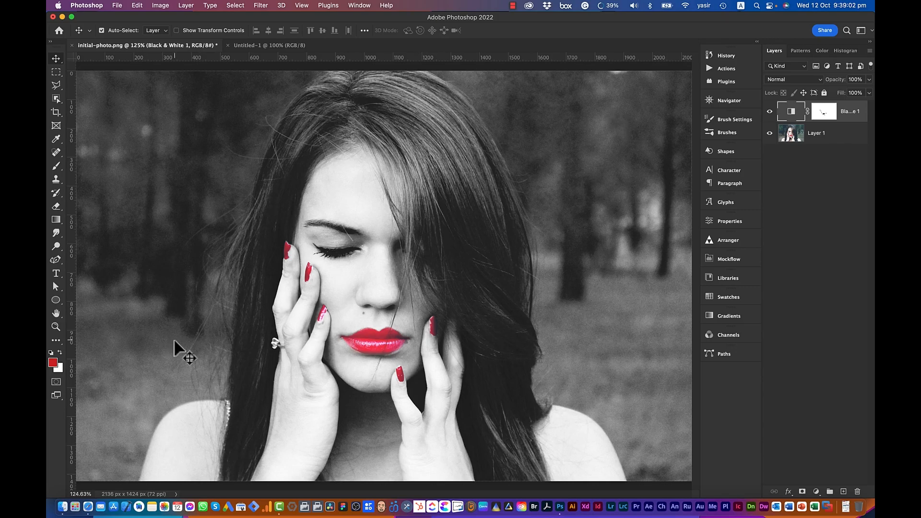
Add a new layer and draw a red rectangle across the lower portrait, shifting it slightly.
left_click(55, 300)
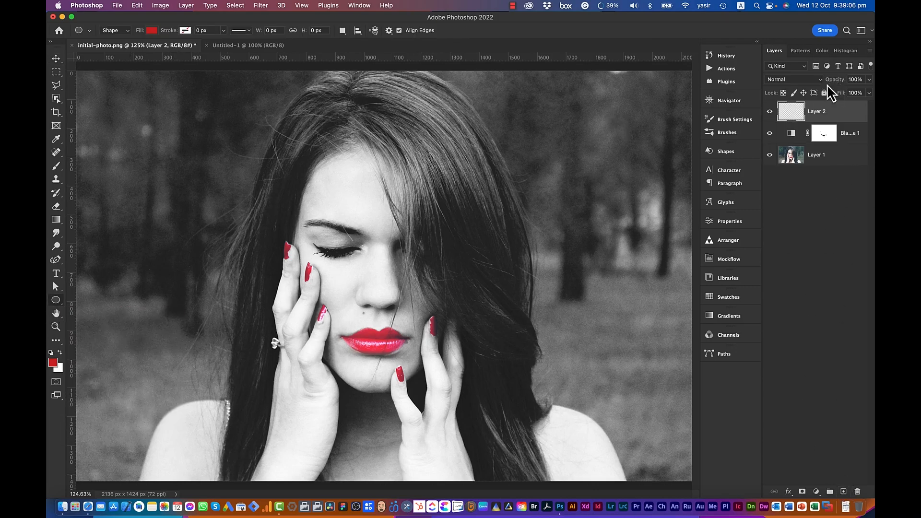
left_click(57, 301)
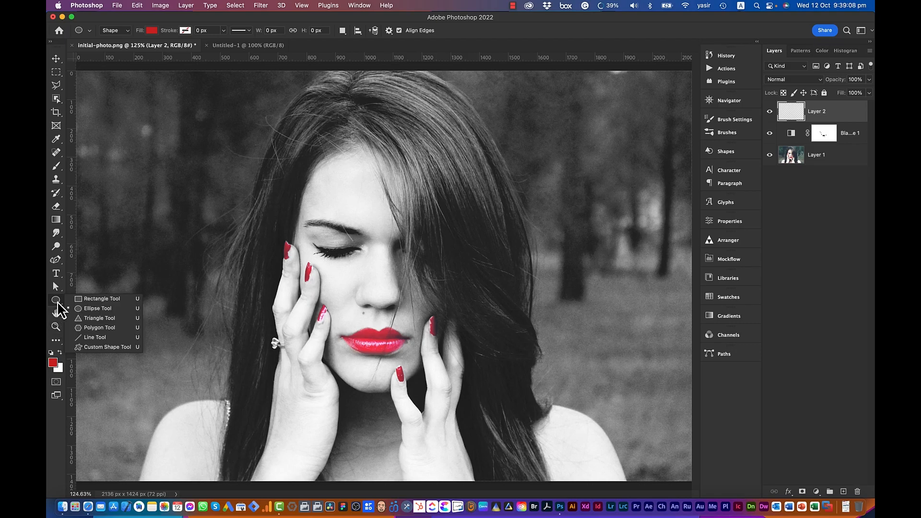
left_click_drag(188, 364, 254, 437)
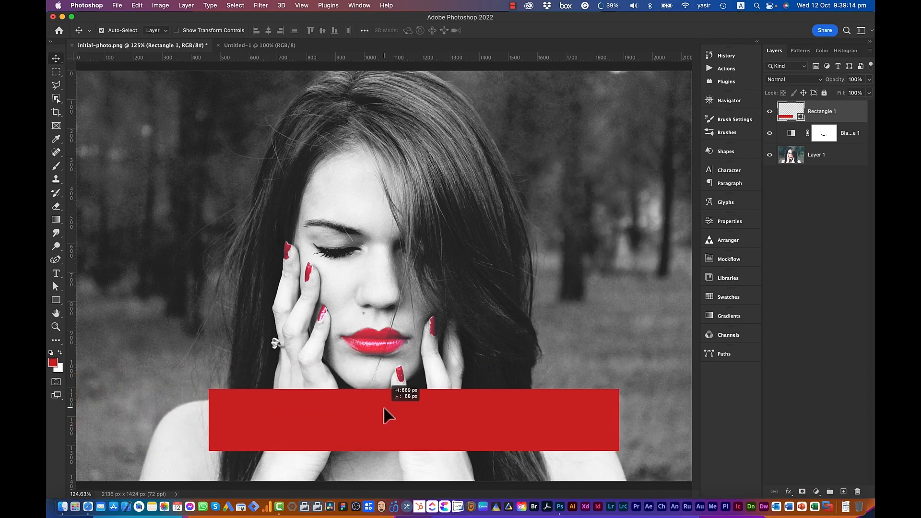
left_click_drag(387, 416, 358, 425)
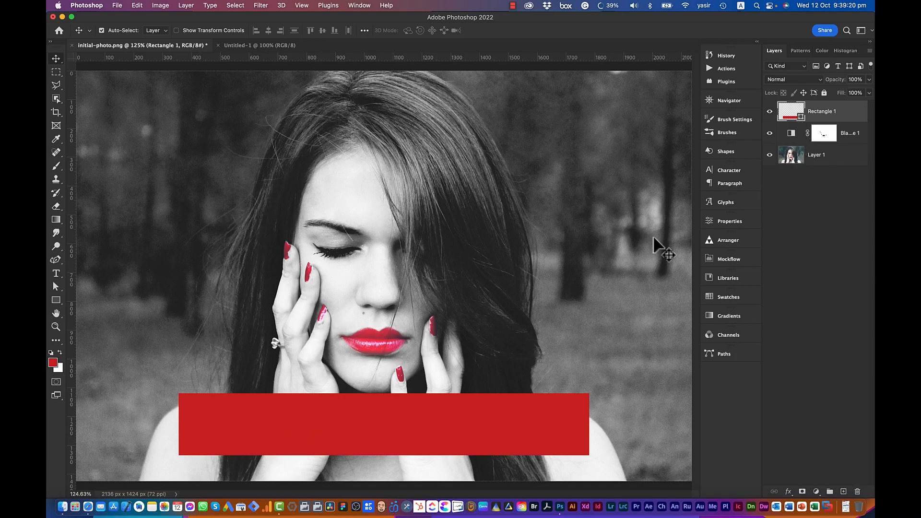
mouse_move(52, 188)
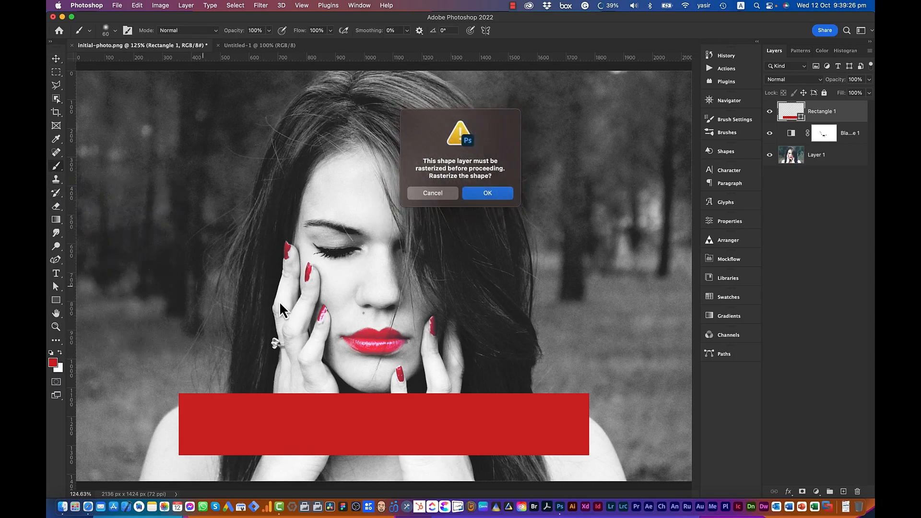
Rasterize Rectangle 1 and paint red brush loops around the face and over the head.
left_click(486, 193)
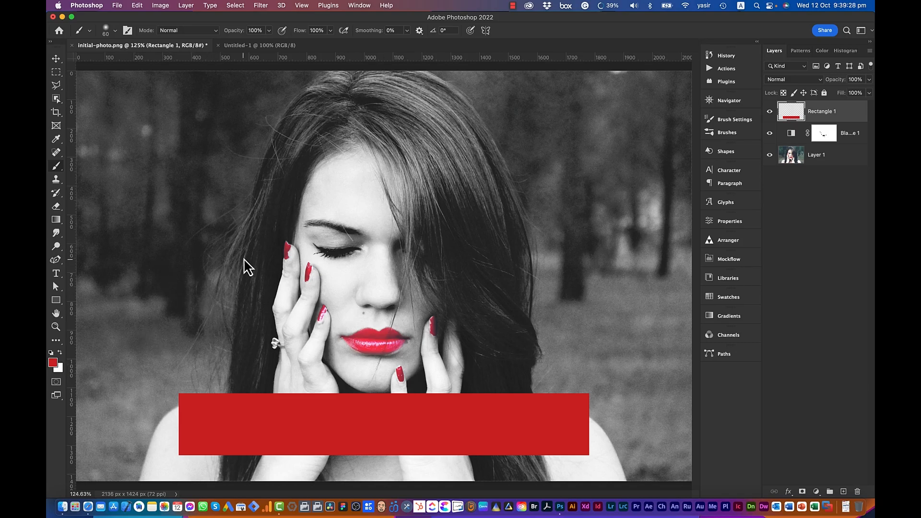
left_click_drag(247, 264, 547, 352)
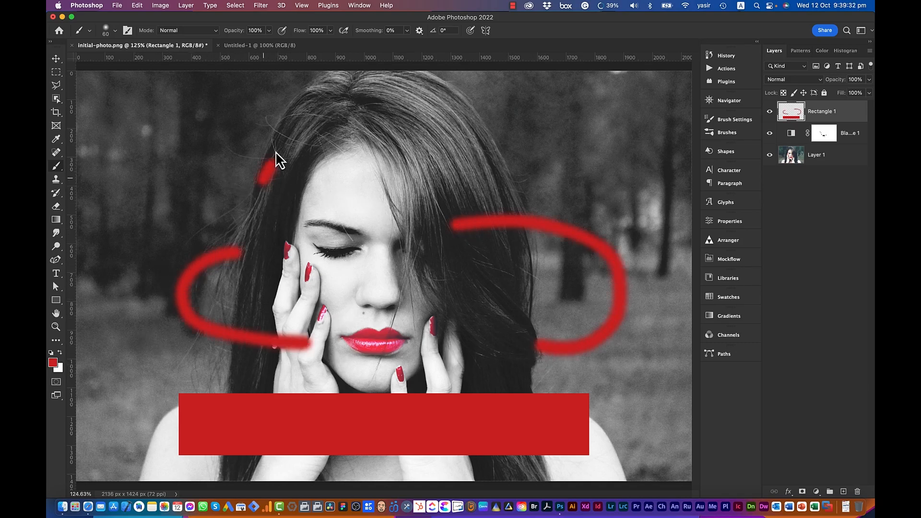
left_click_drag(279, 162, 537, 235)
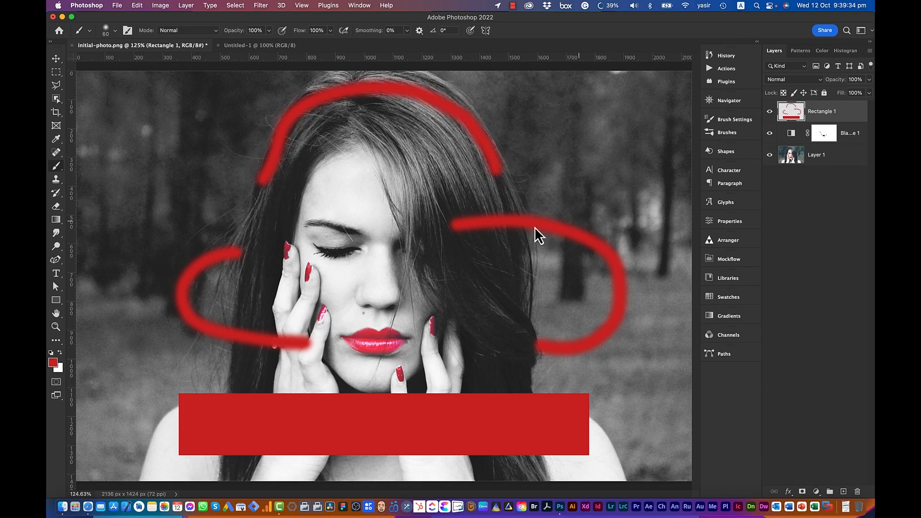
mouse_move(509, 453)
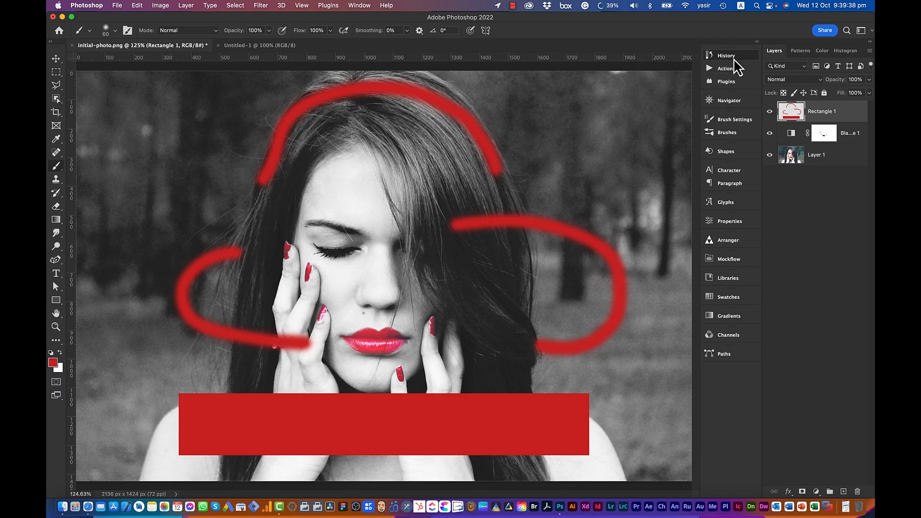
Expand the History panel listing New Layer, Rectangle Tool, Move, Rasterize and Brush steps.
left_click(725, 55)
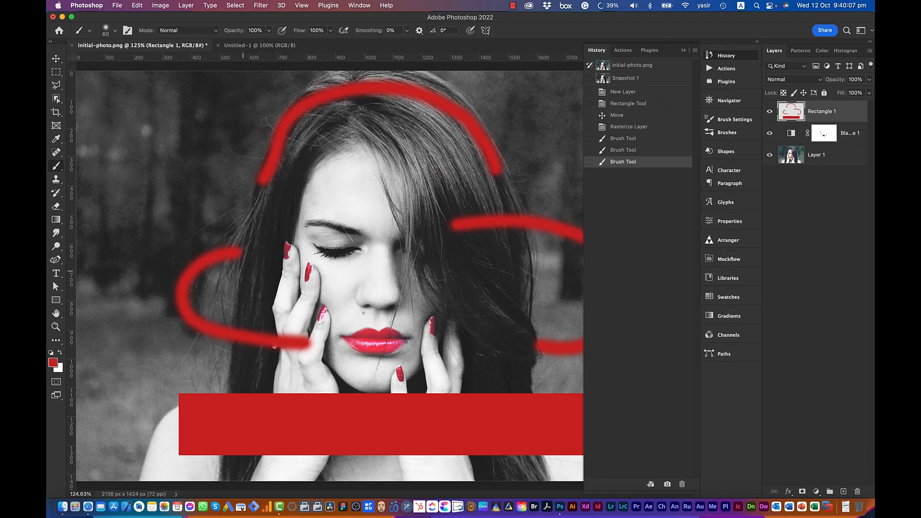
mouse_move(670, 211)
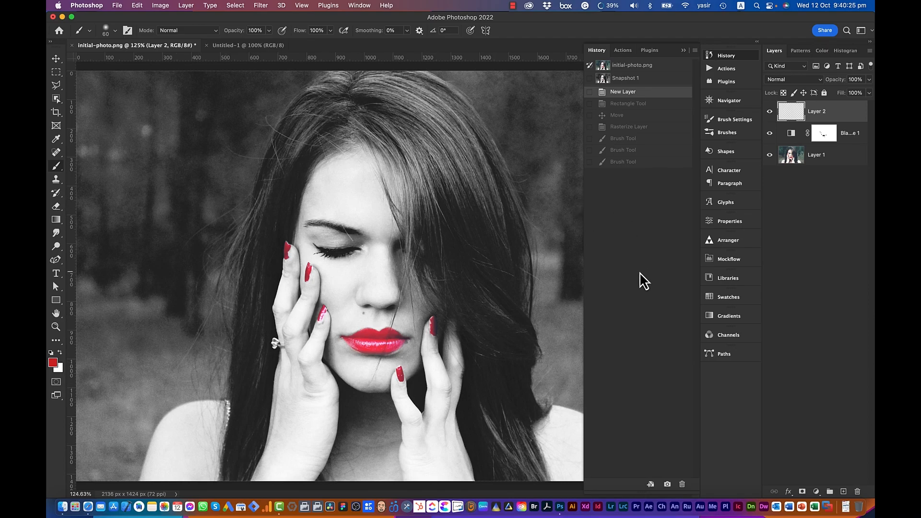
mouse_move(631, 115)
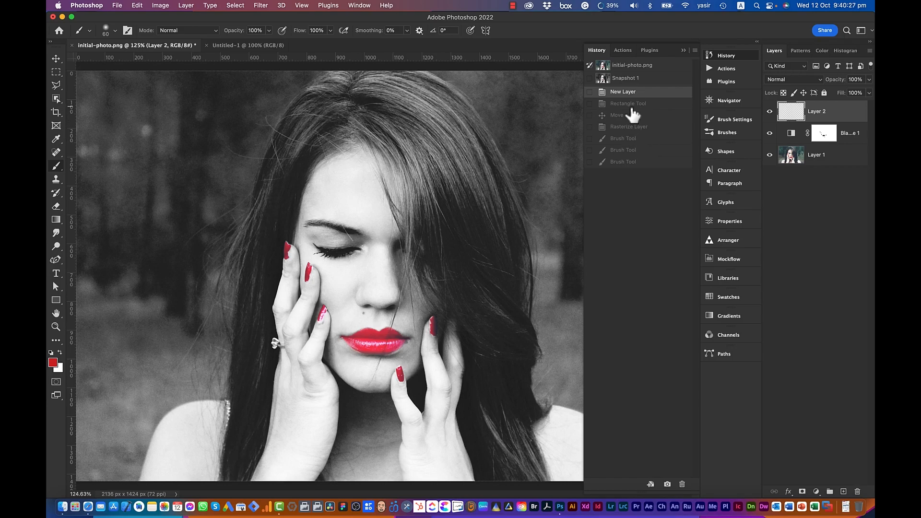
mouse_move(618, 133)
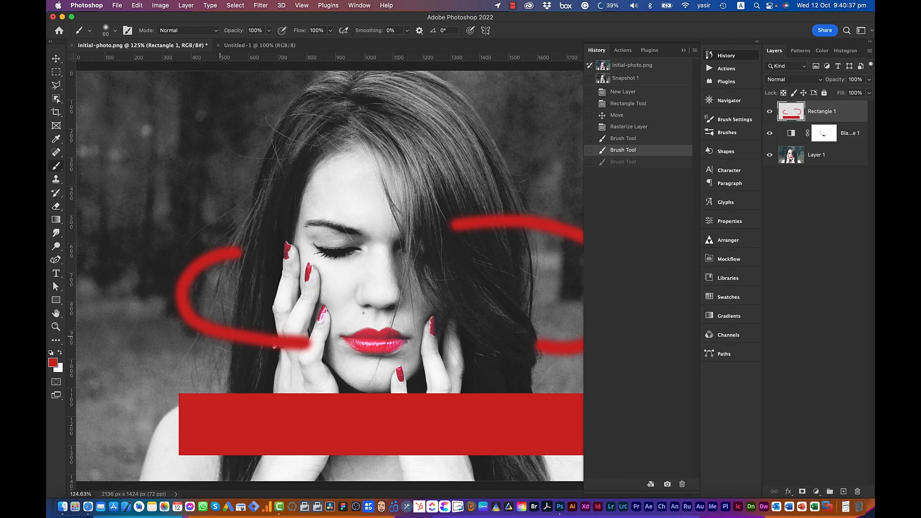
mouse_move(656, 215)
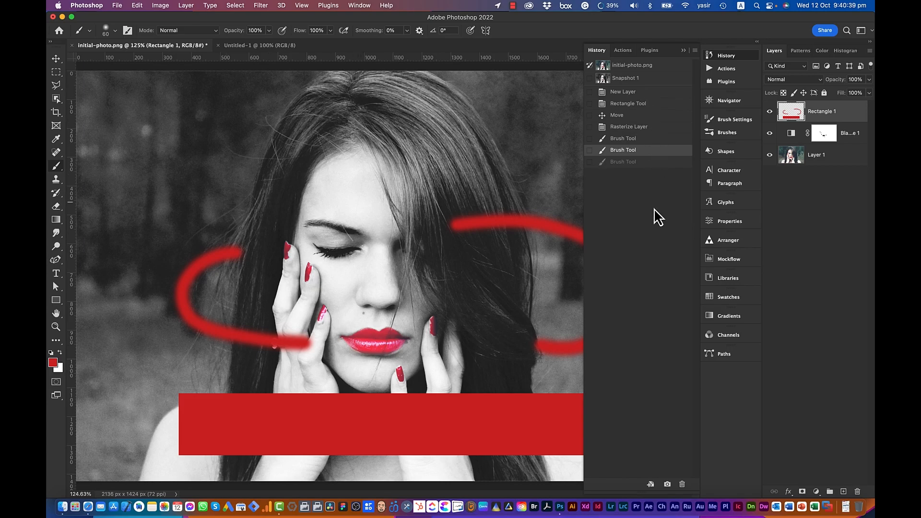
mouse_move(657, 266)
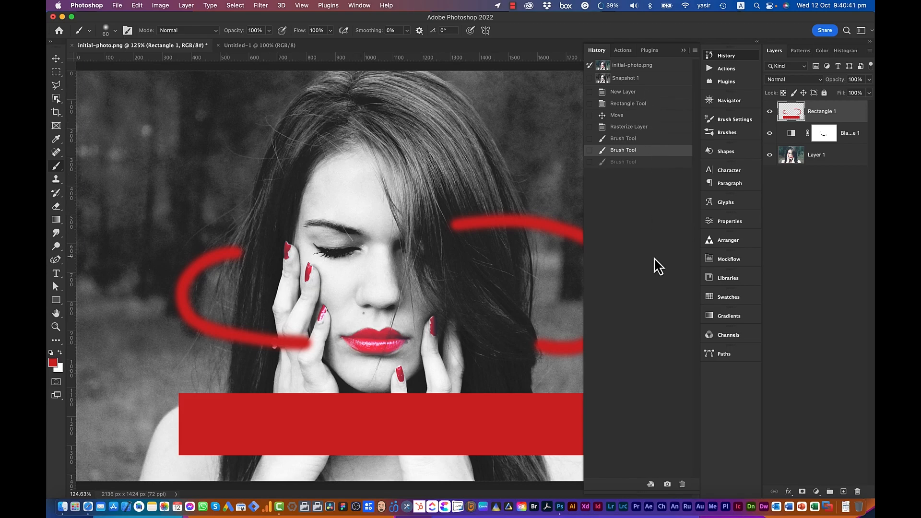
mouse_move(318, 84)
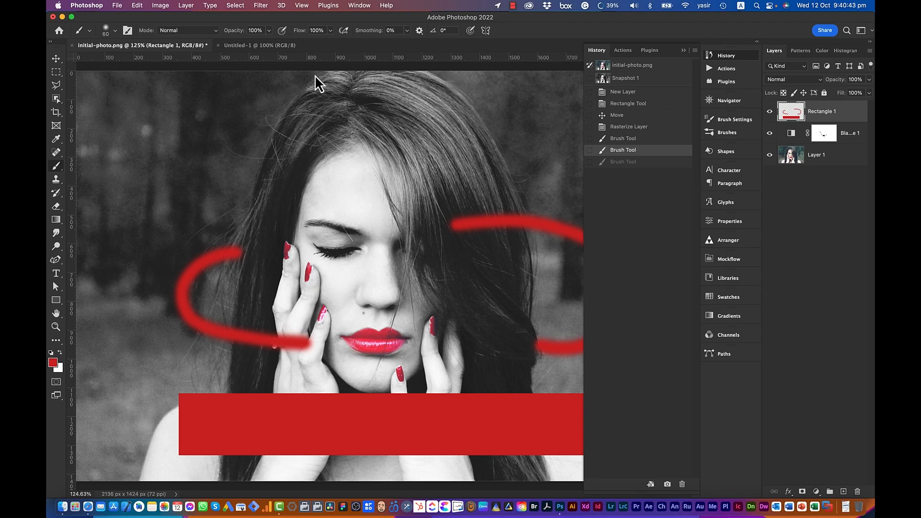
mouse_move(545, 249)
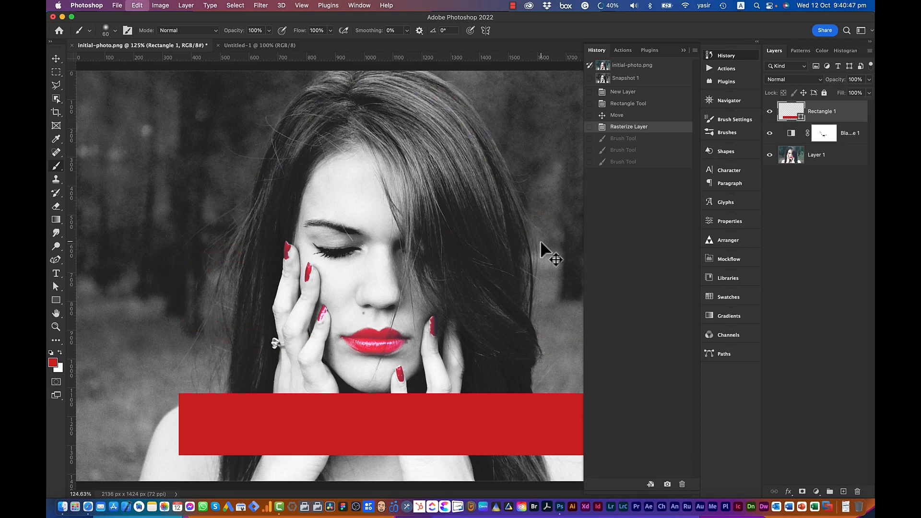
Drag the red rectangle left and back to its moved spot along the bottom.
left_click_drag(380, 423, 249, 400)
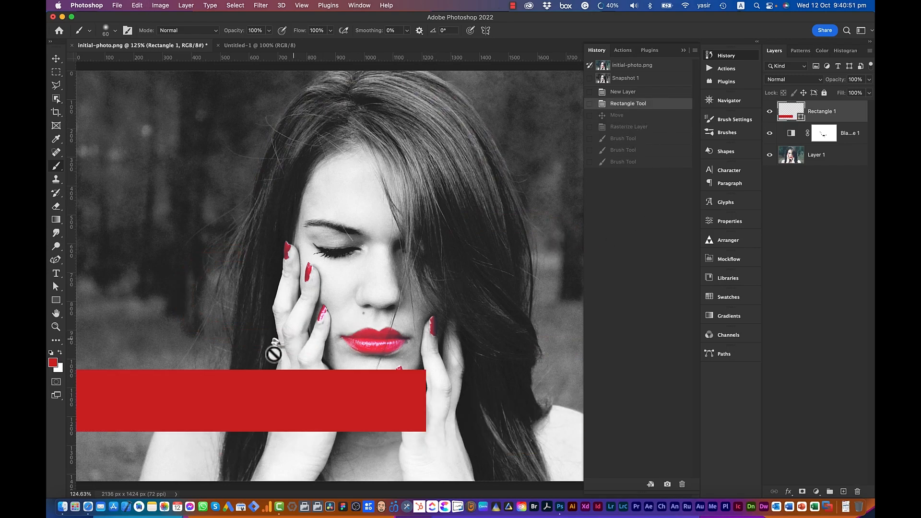
mouse_move(620, 123)
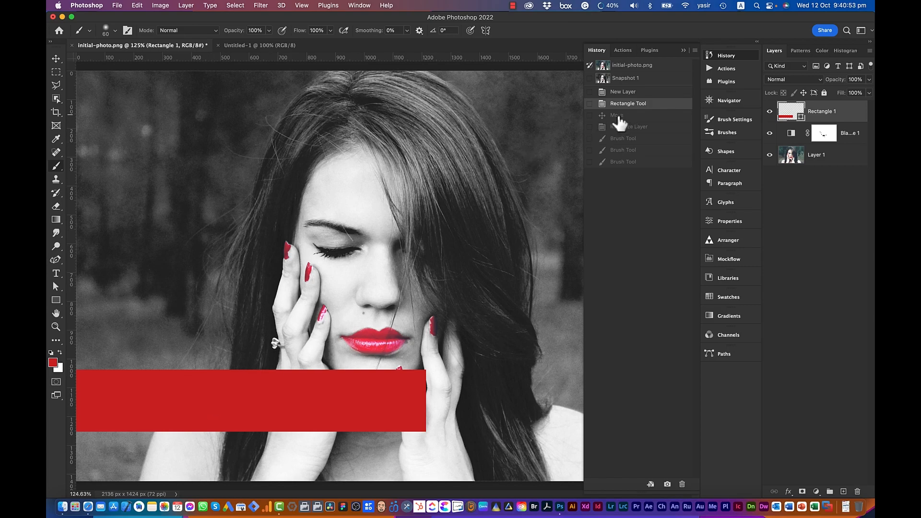
left_click_drag(249, 402, 378, 423)
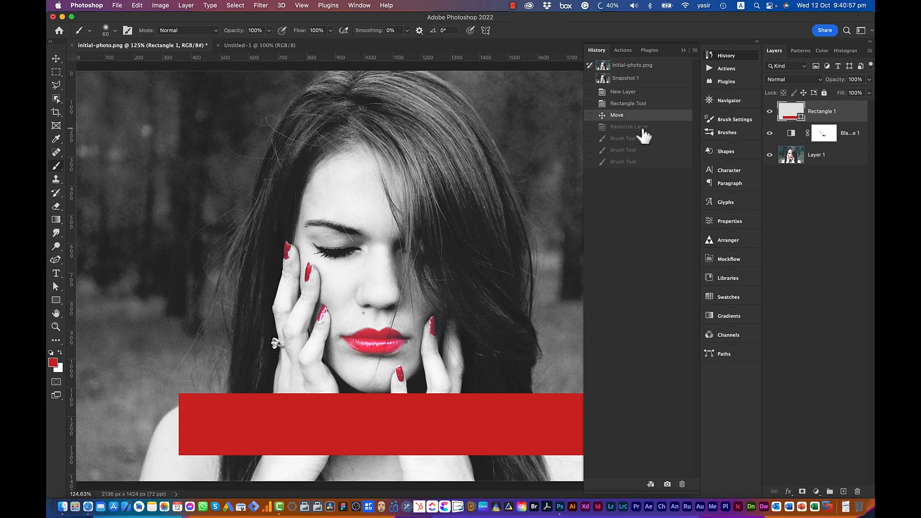
mouse_move(637, 128)
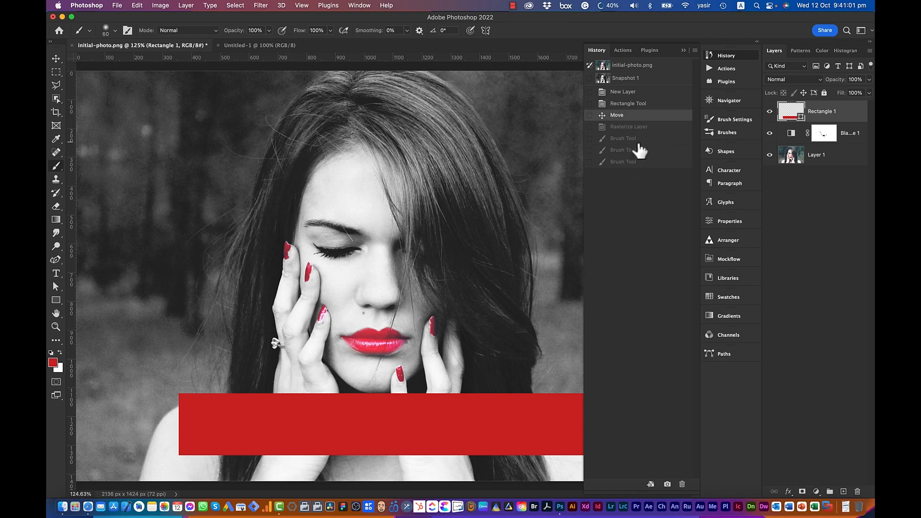
mouse_move(640, 181)
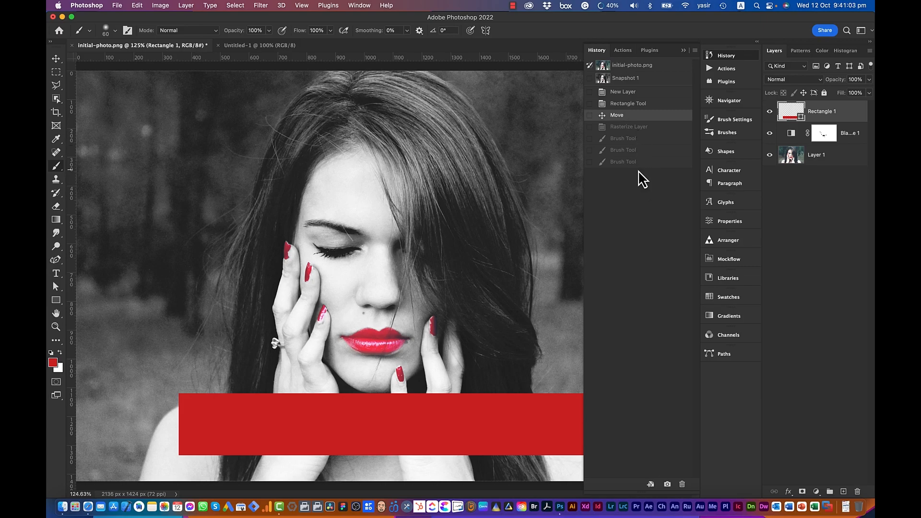
mouse_move(56, 314)
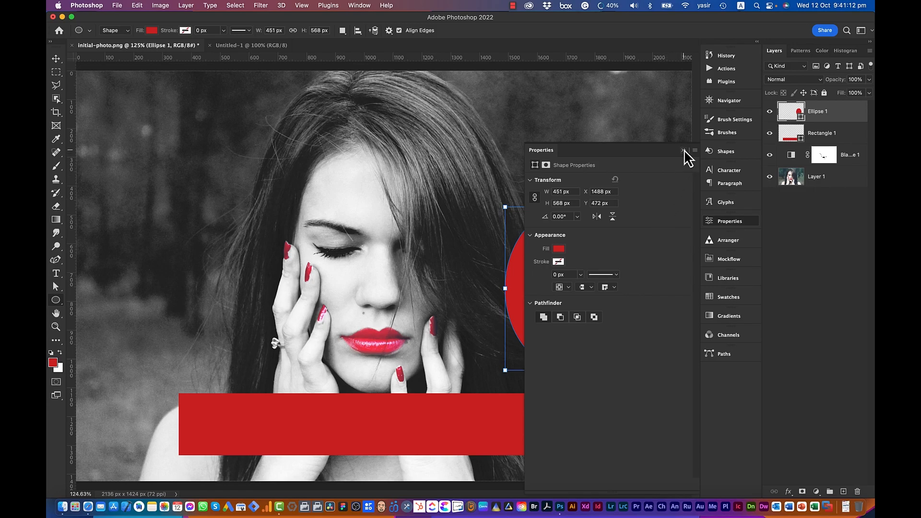
Dismiss the ellipse Properties panel to reveal the edit history.
left_click(683, 150)
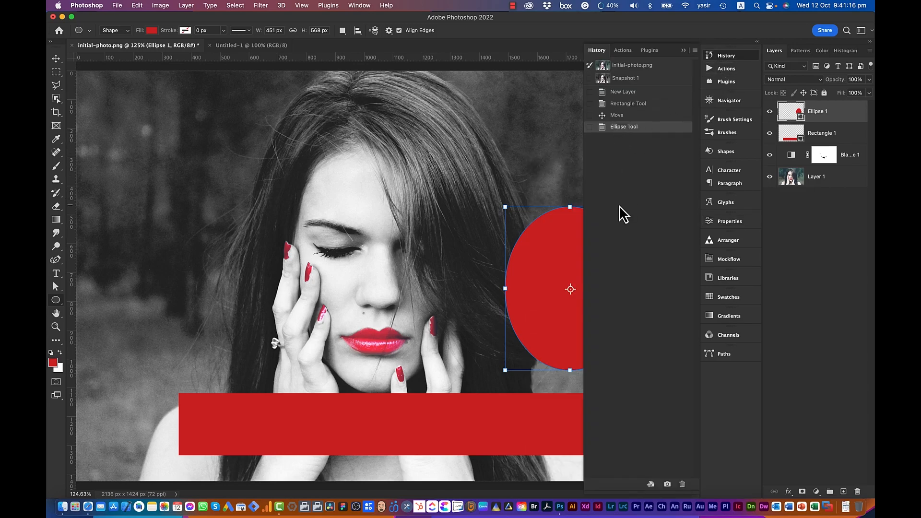
mouse_move(646, 164)
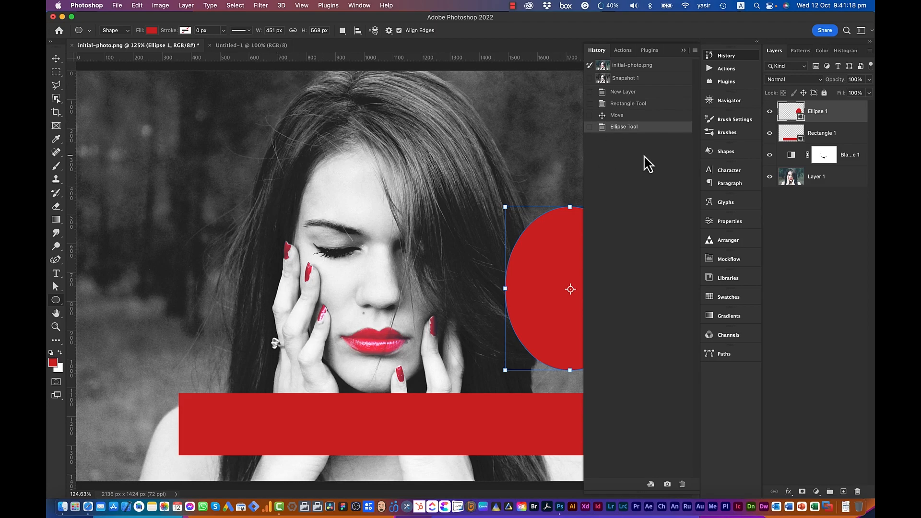
mouse_move(511, 313)
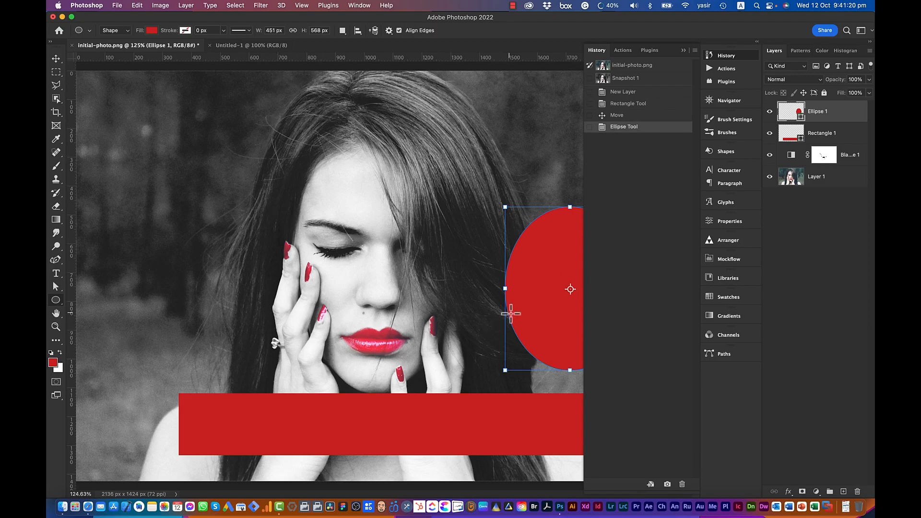
mouse_move(622, 141)
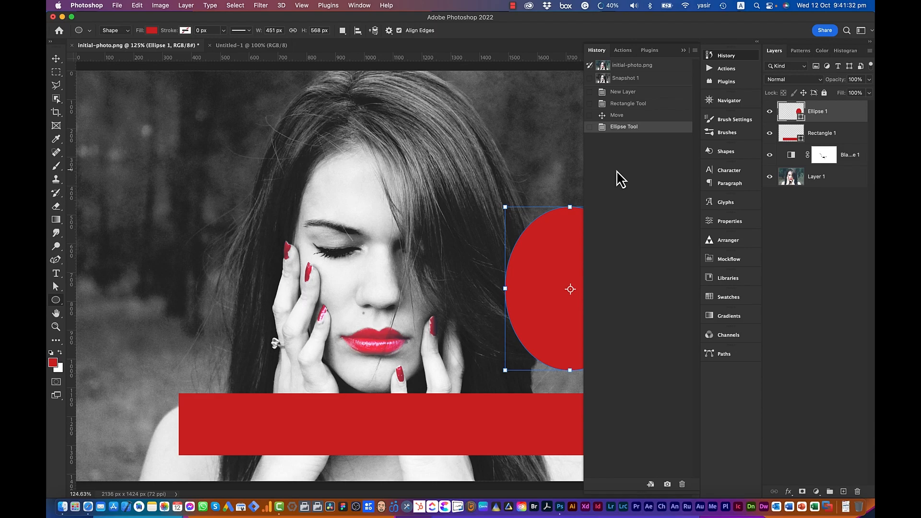
mouse_move(200, 162)
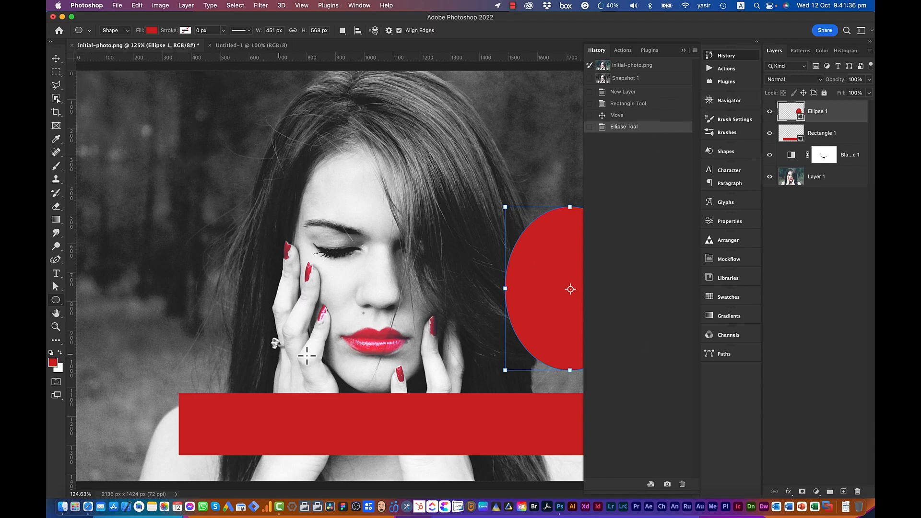
mouse_move(271, 307)
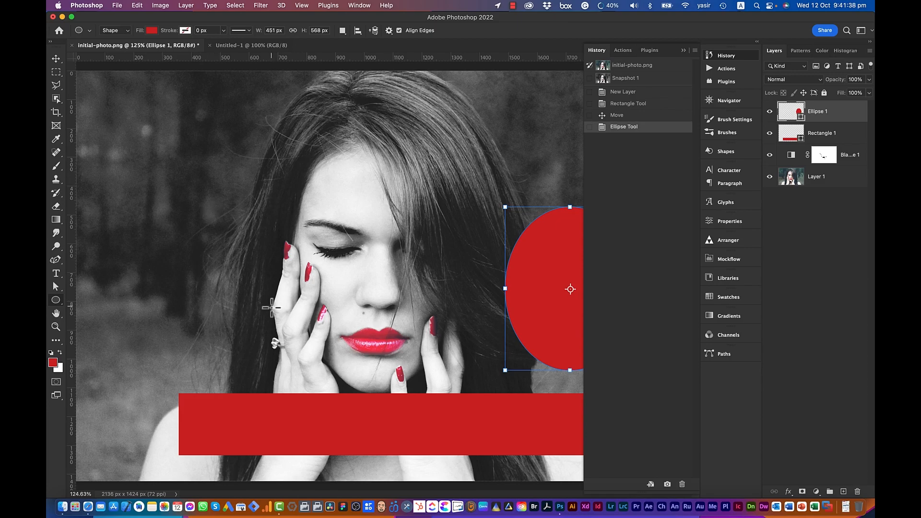
mouse_move(407, 315)
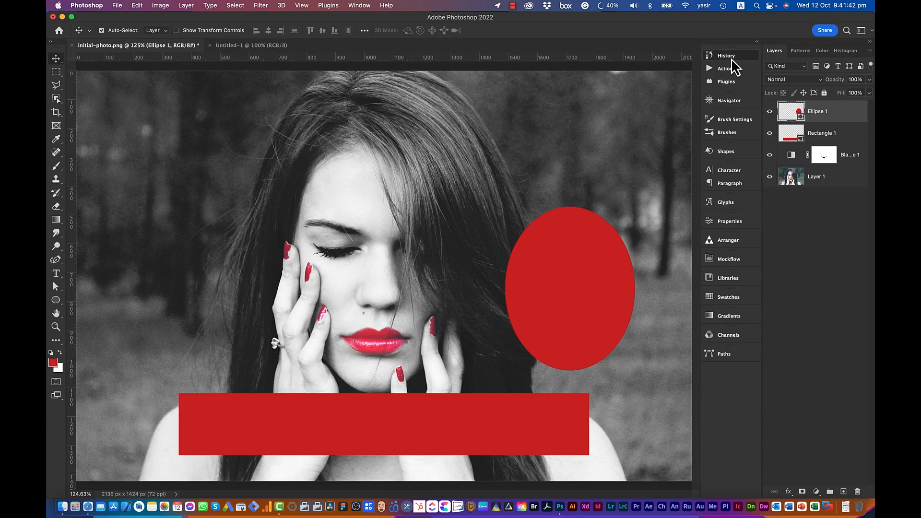
Create a new document from the rectangle-and-oval history state.
left_click(725, 55)
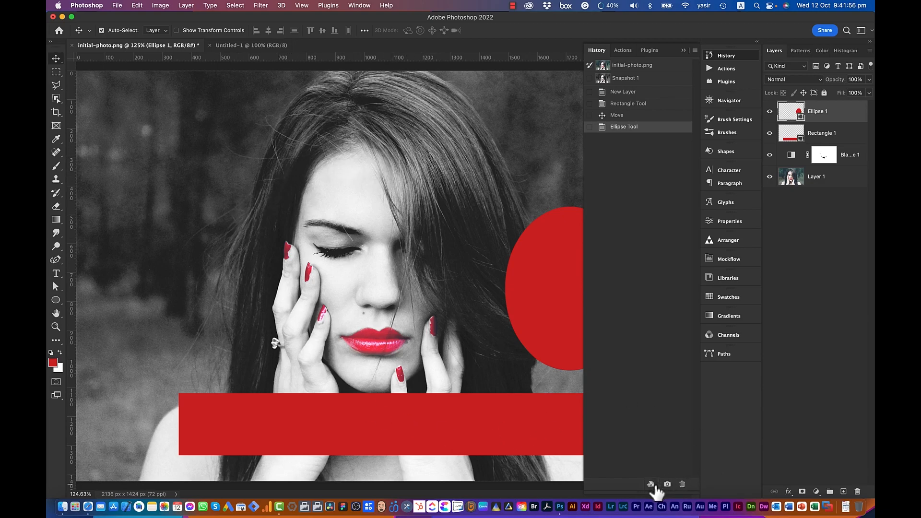
mouse_move(445, 270)
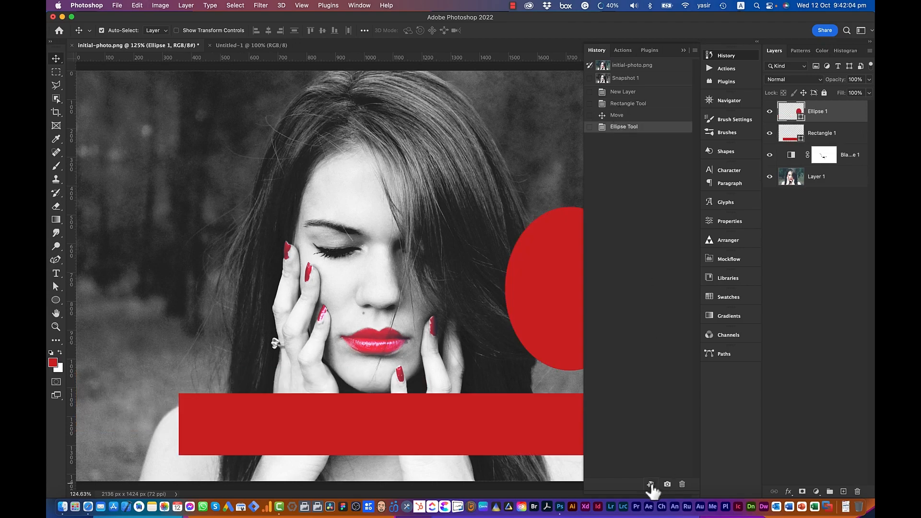
left_click(650, 484)
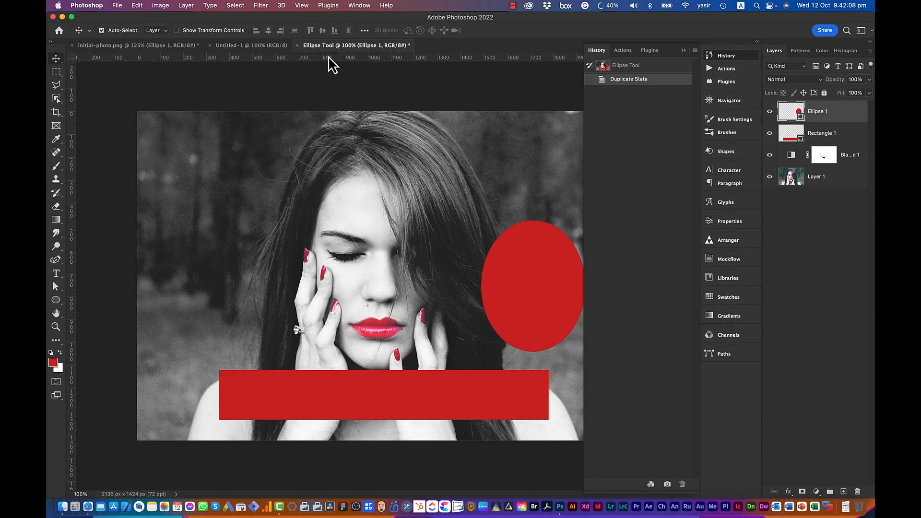
mouse_move(525, 270)
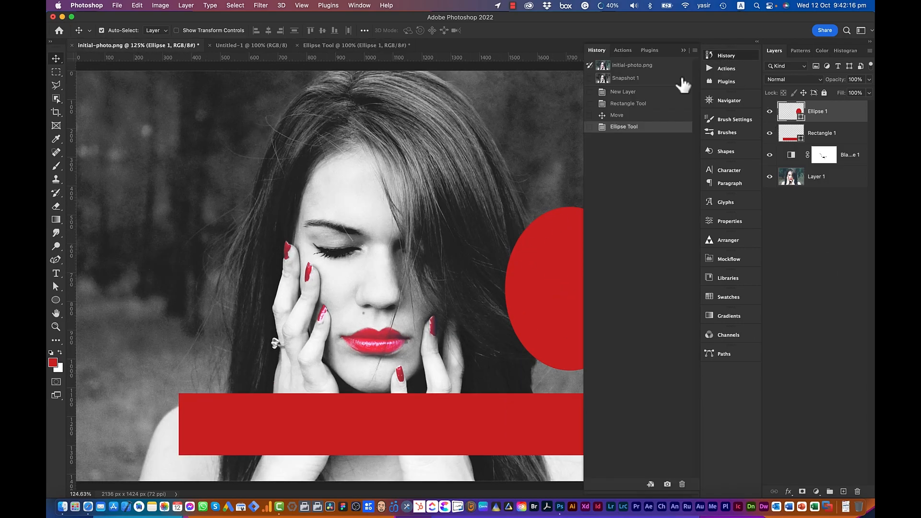
Step through New Layer and initial-photo.png states back to Snapshot 1, removing both shapes.
left_click(622, 91)
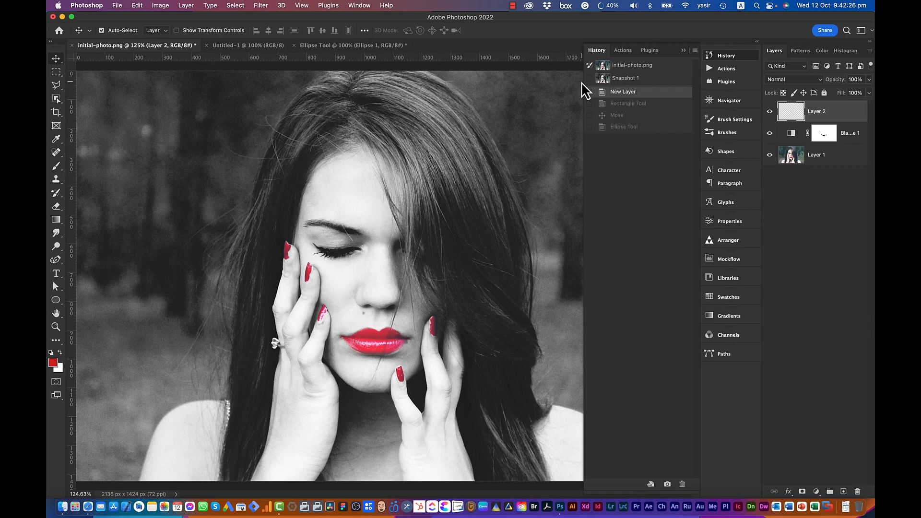
left_click(632, 65)
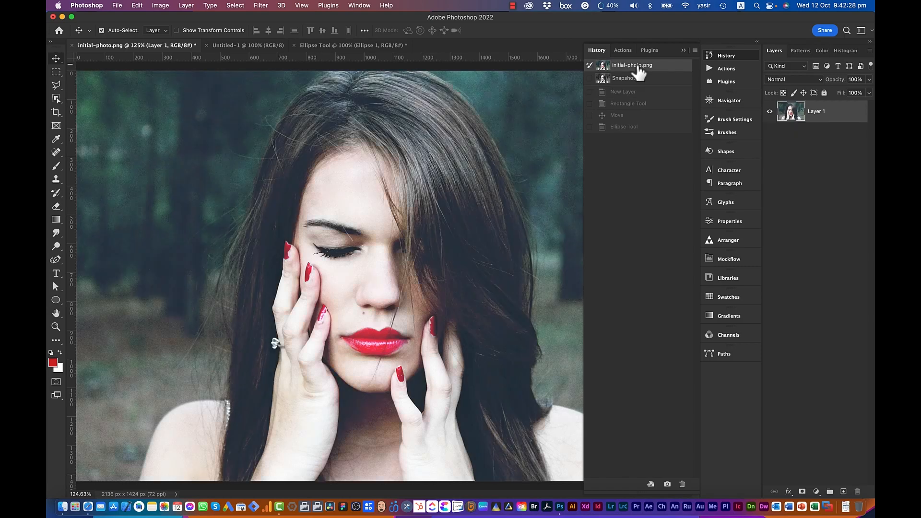
left_click(624, 78)
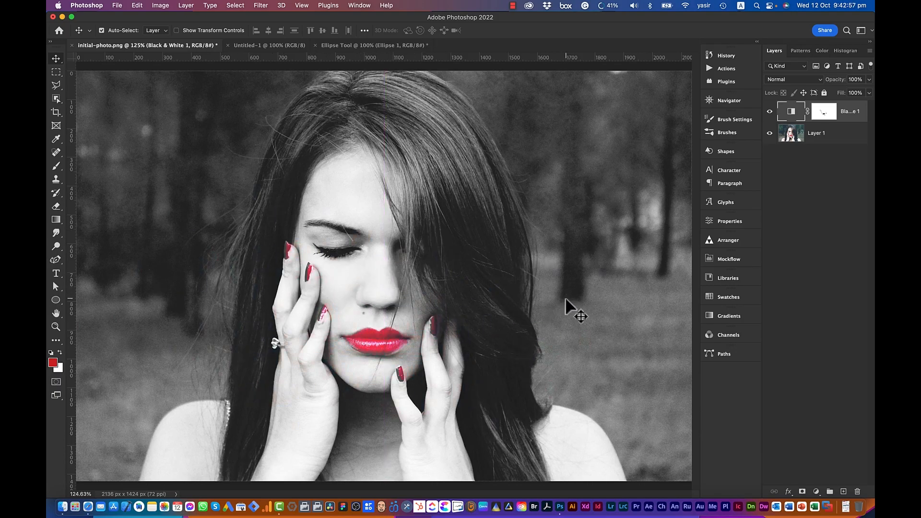
Expand the History panel showing the original photo, Snapshot 1 and one Move step.
left_click(725, 56)
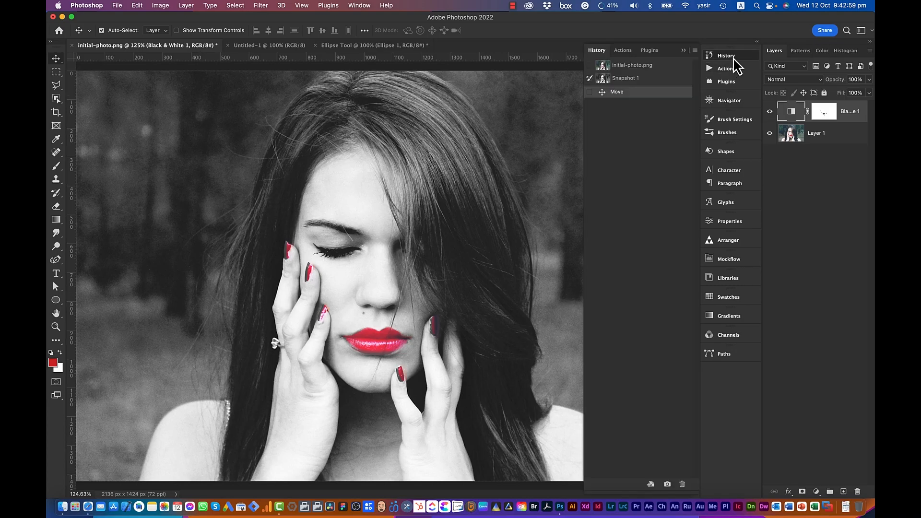
mouse_move(646, 369)
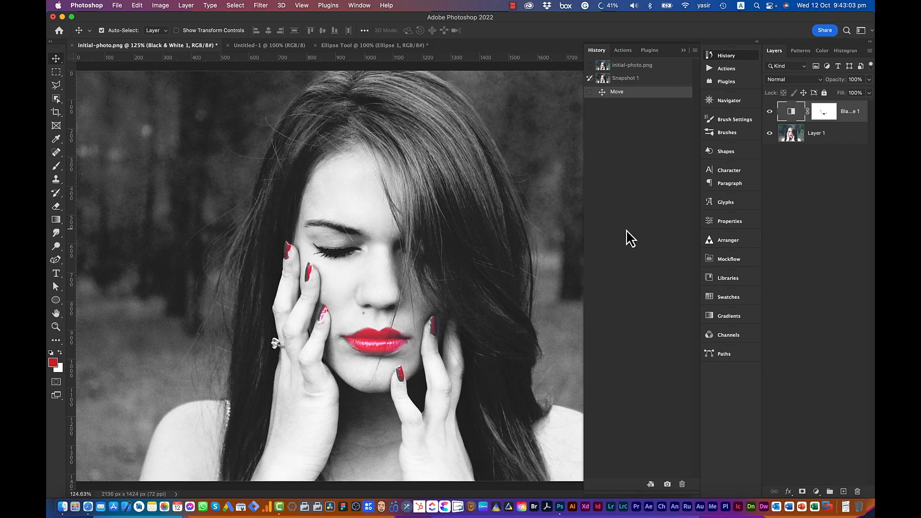
mouse_move(640, 195)
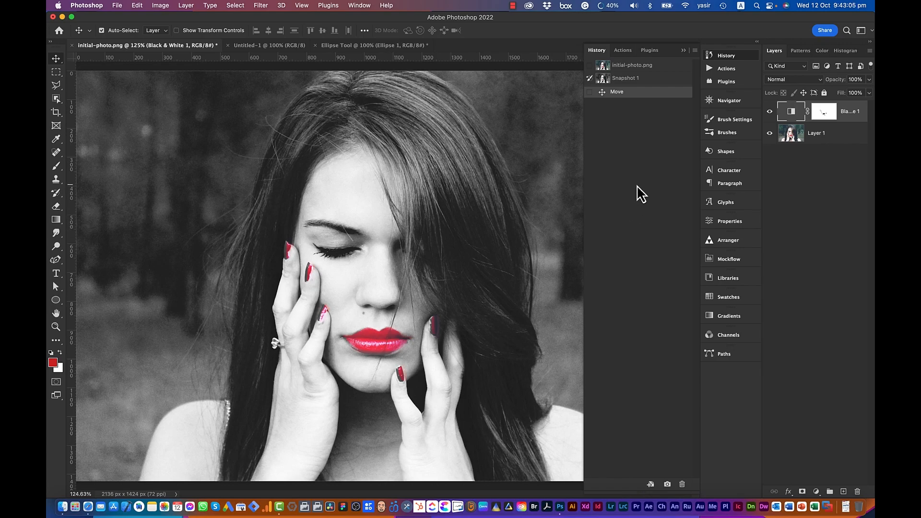
mouse_move(649, 299)
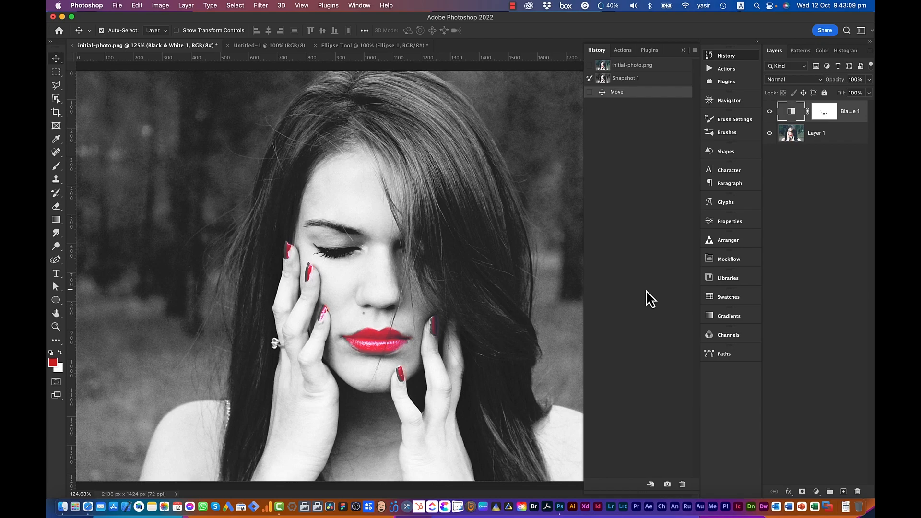
mouse_move(173, 147)
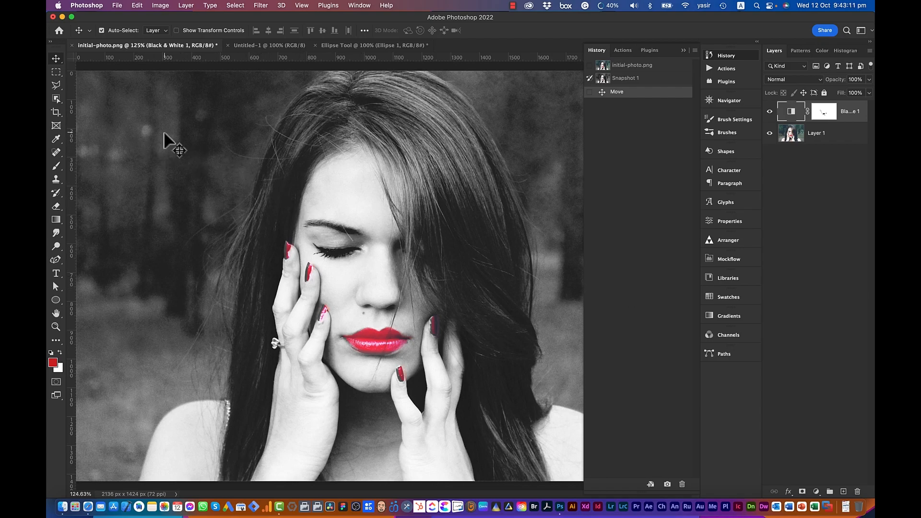